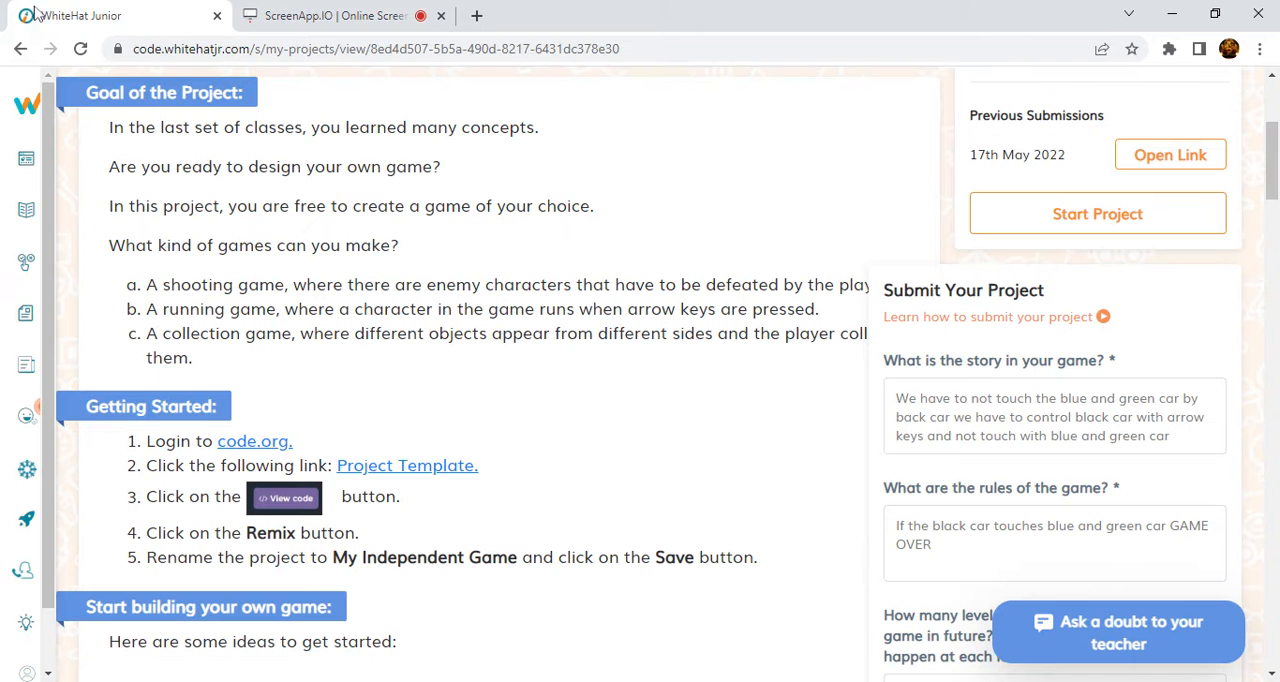
mouse_move(849, 375)
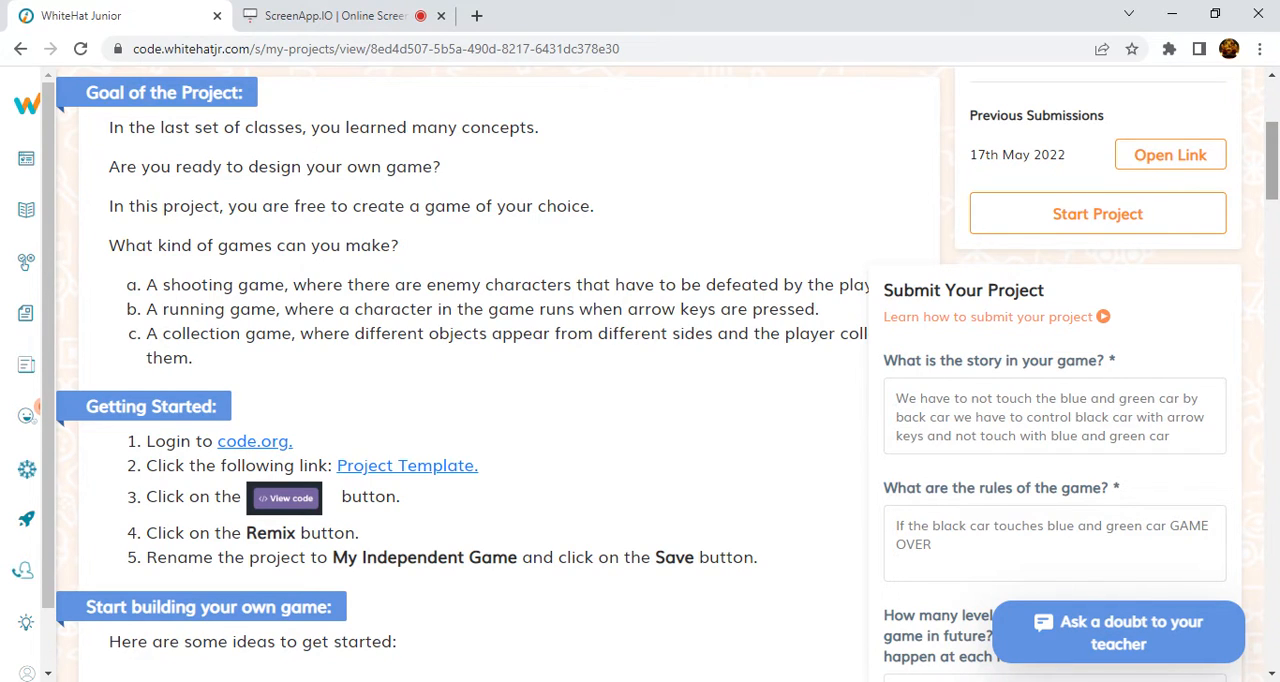
mouse_move(1268, 196)
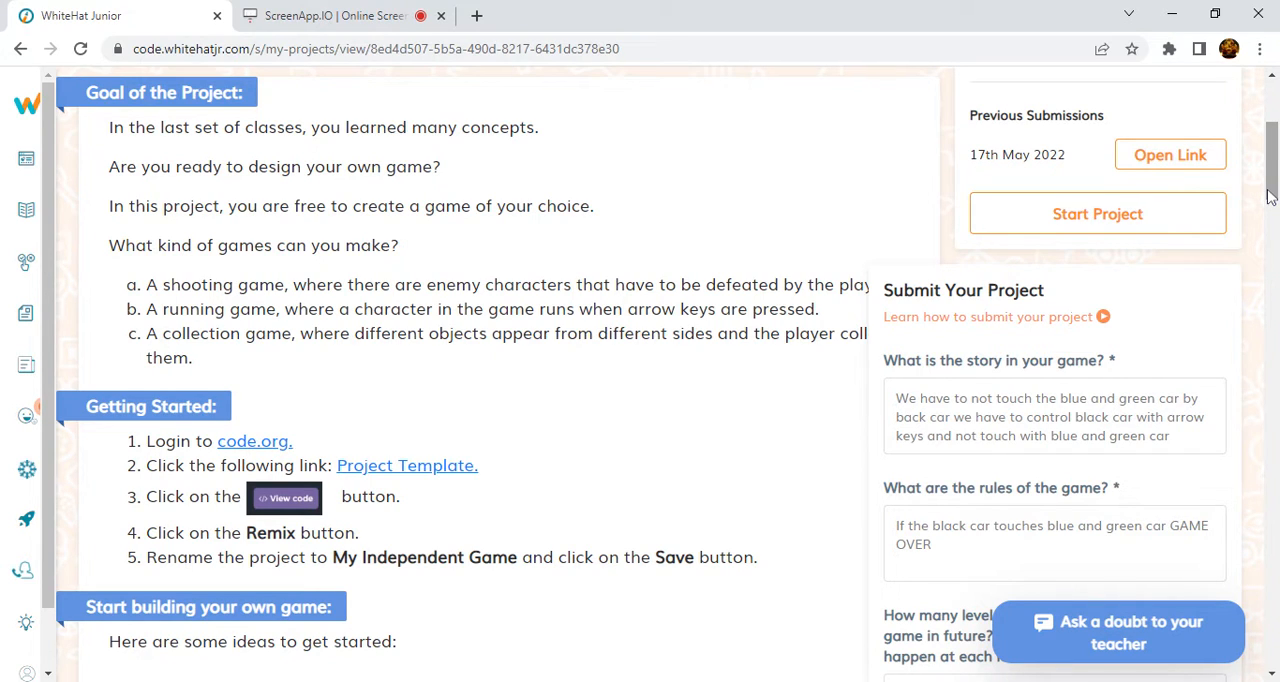
scroll(down, 3)
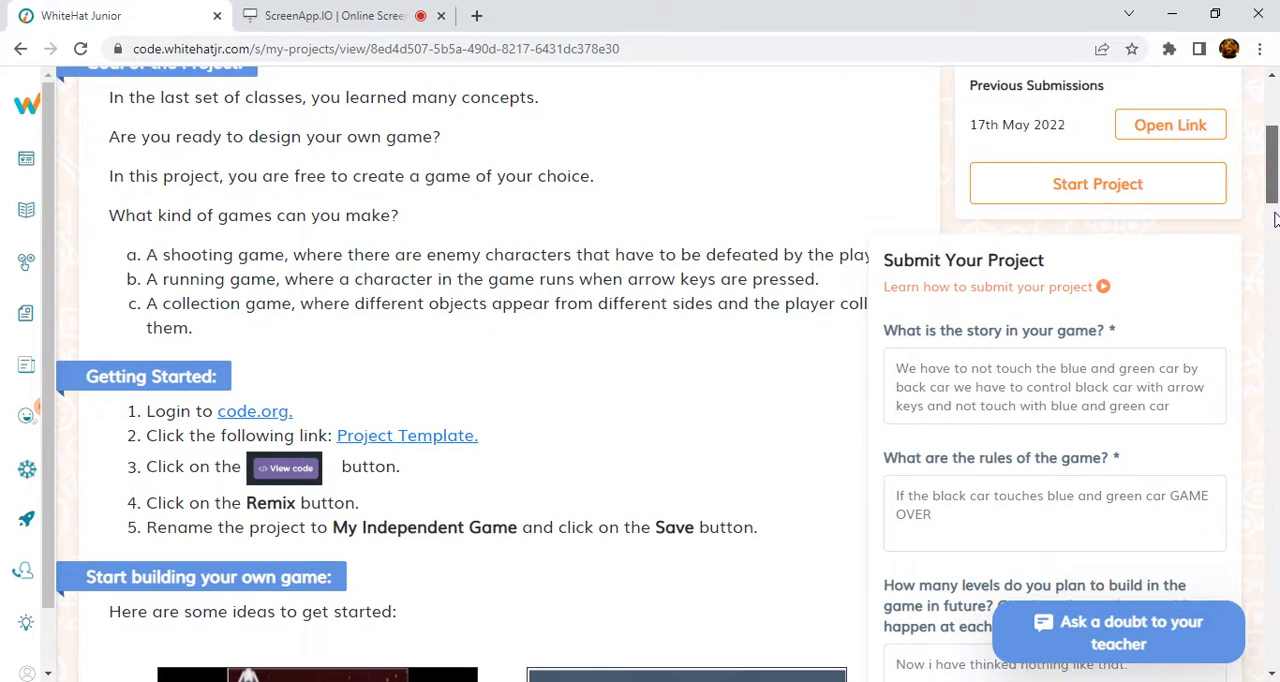
scroll(down, 3)
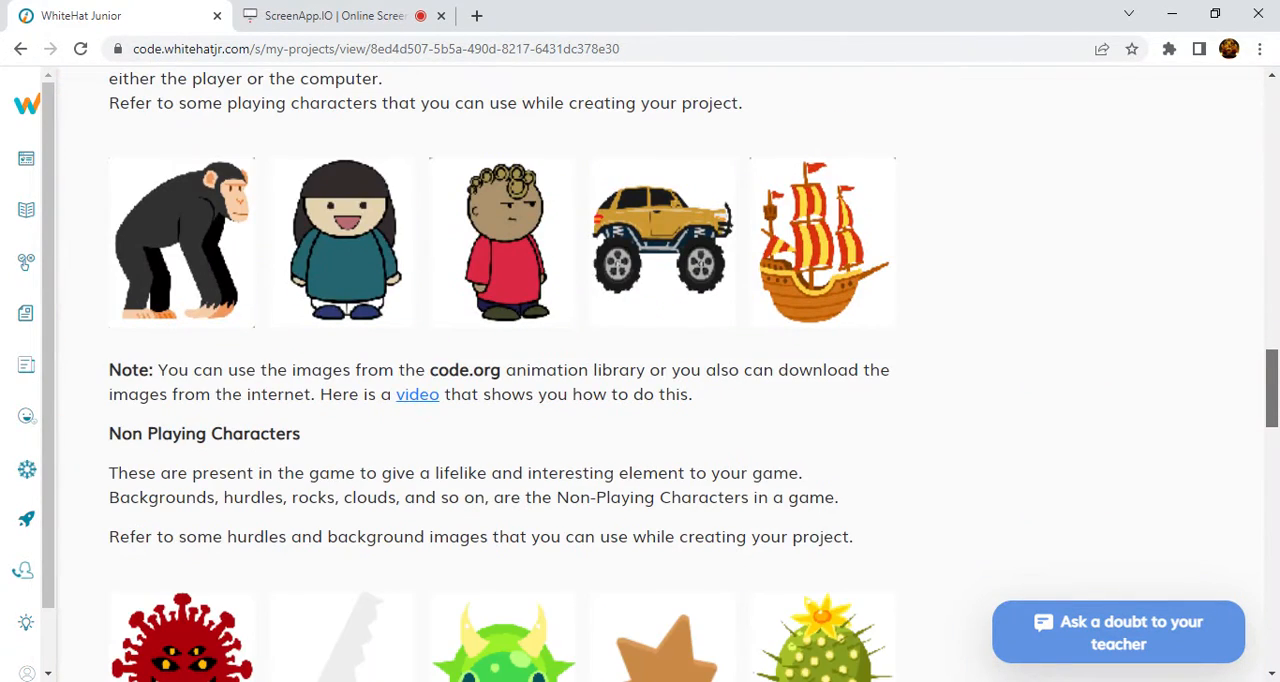
scroll(down, 3)
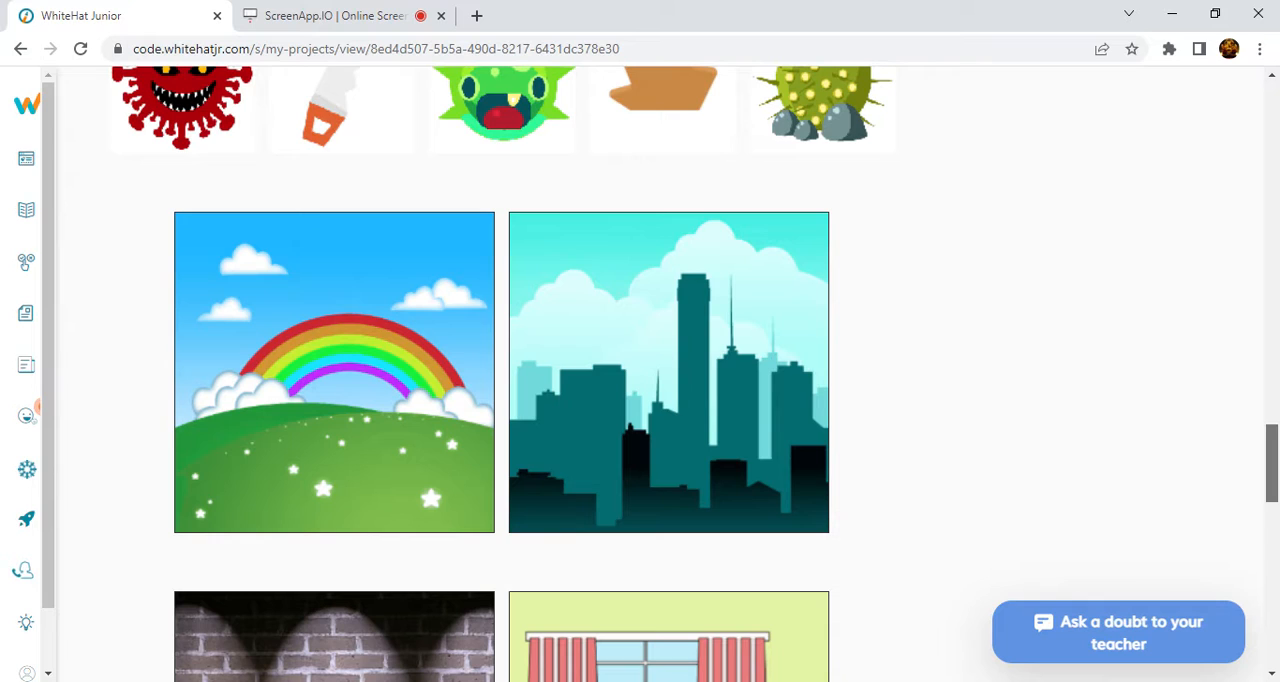
scroll(down, 3)
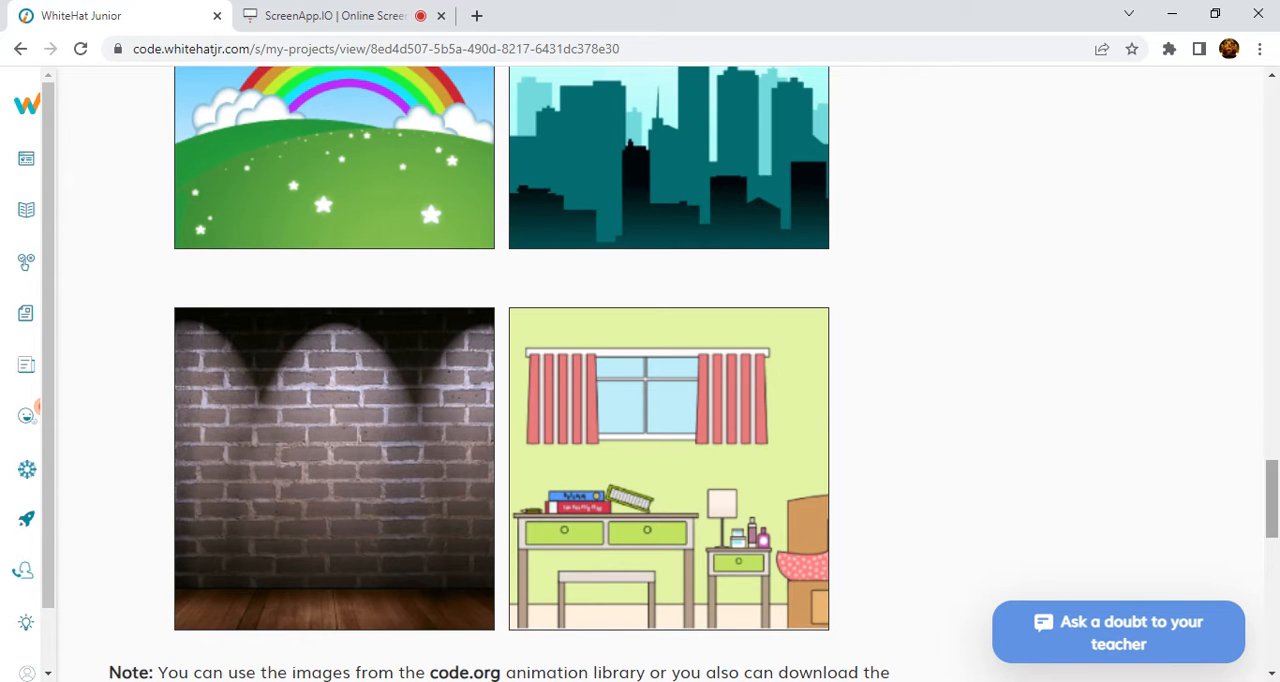
scroll(down, 3)
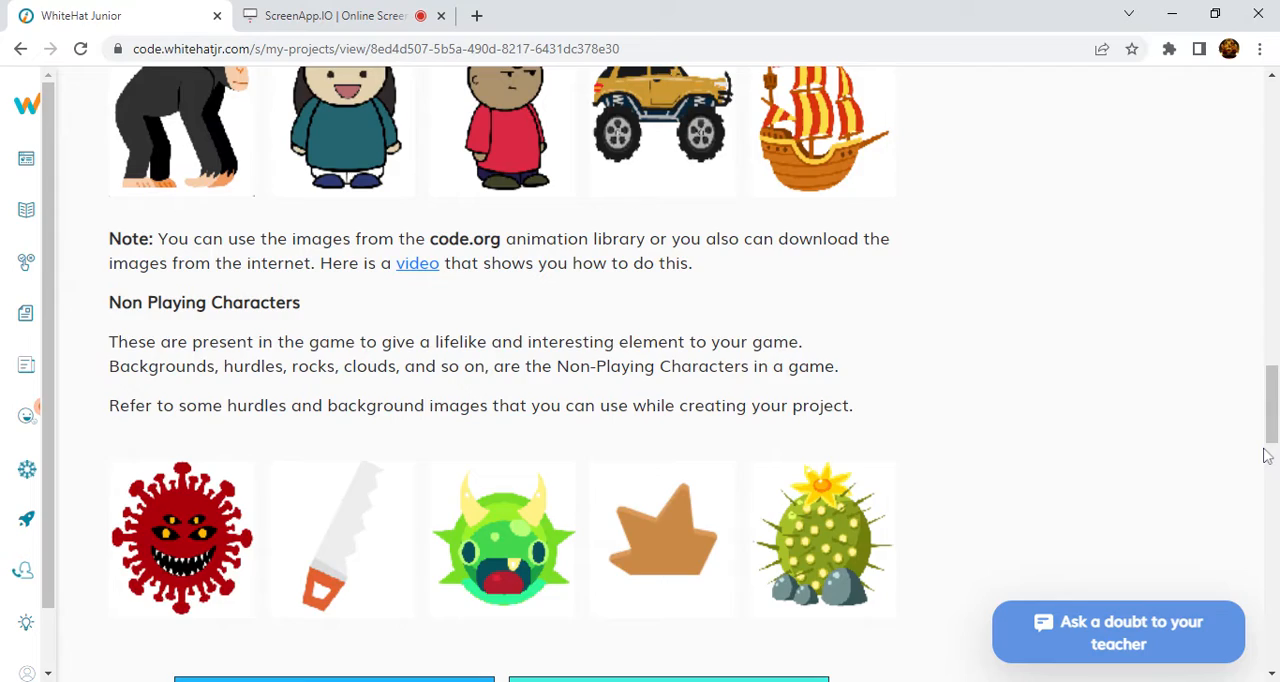
scroll(up, 3)
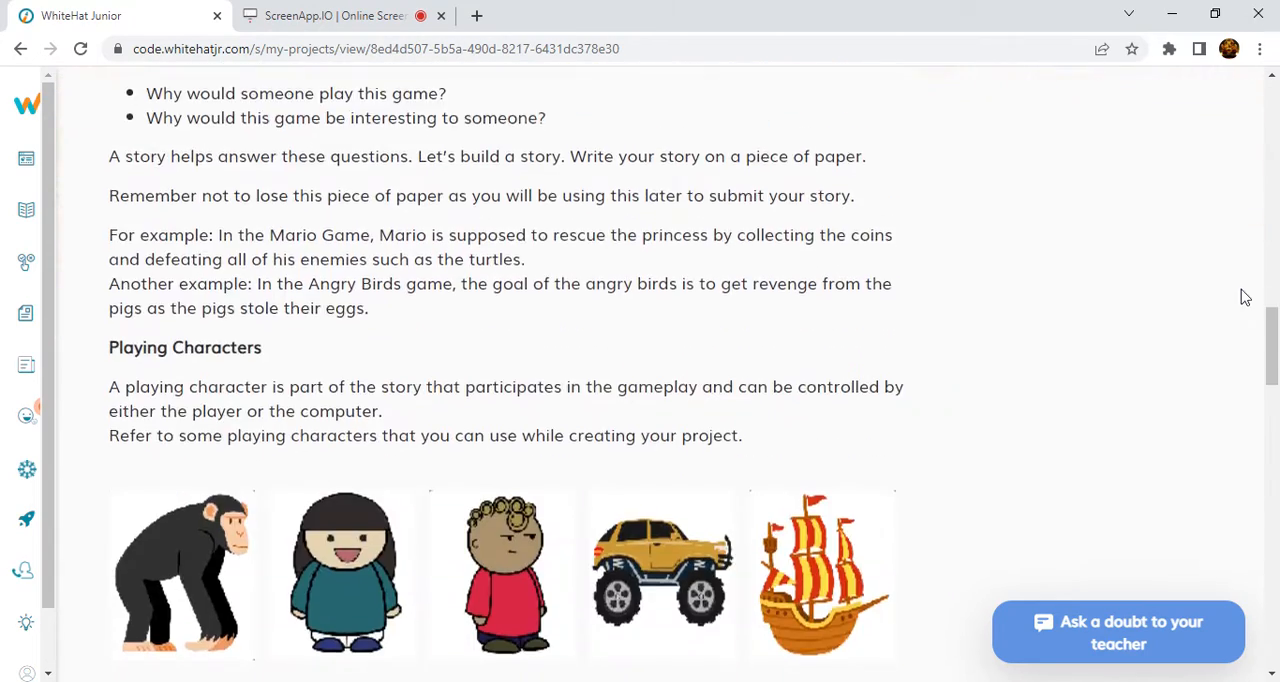
scroll(down, 3)
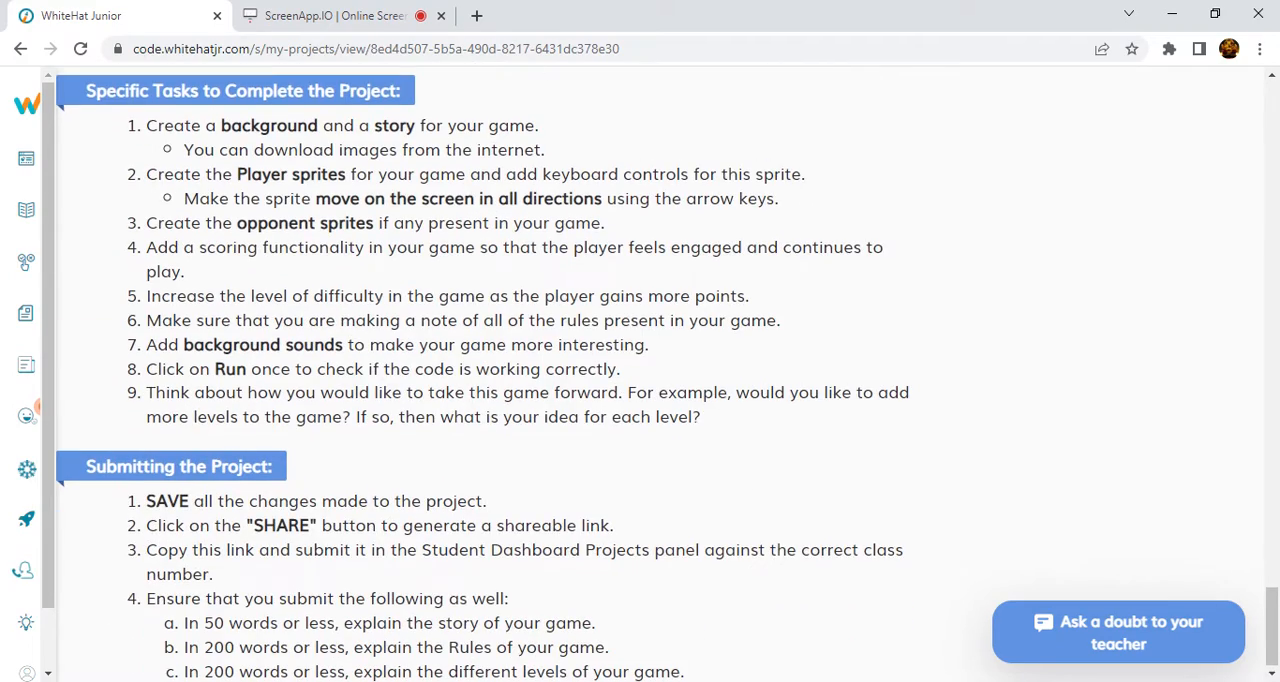
scroll(up, 3)
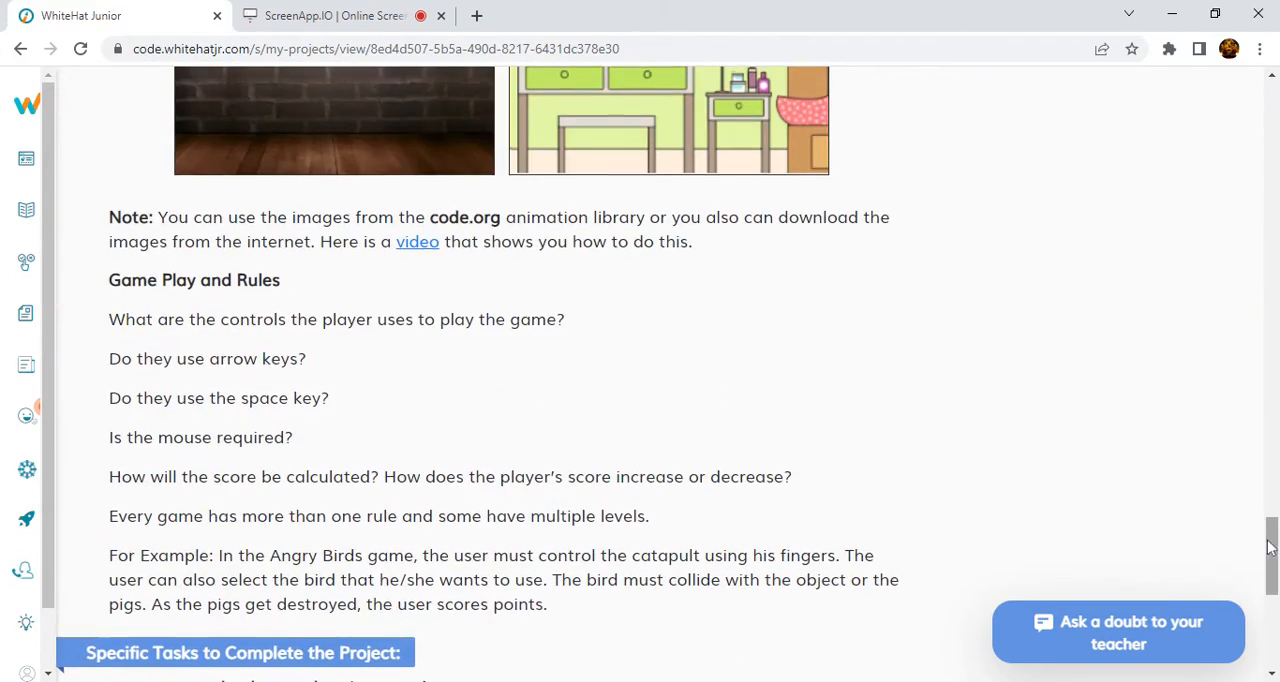
scroll(down, 3)
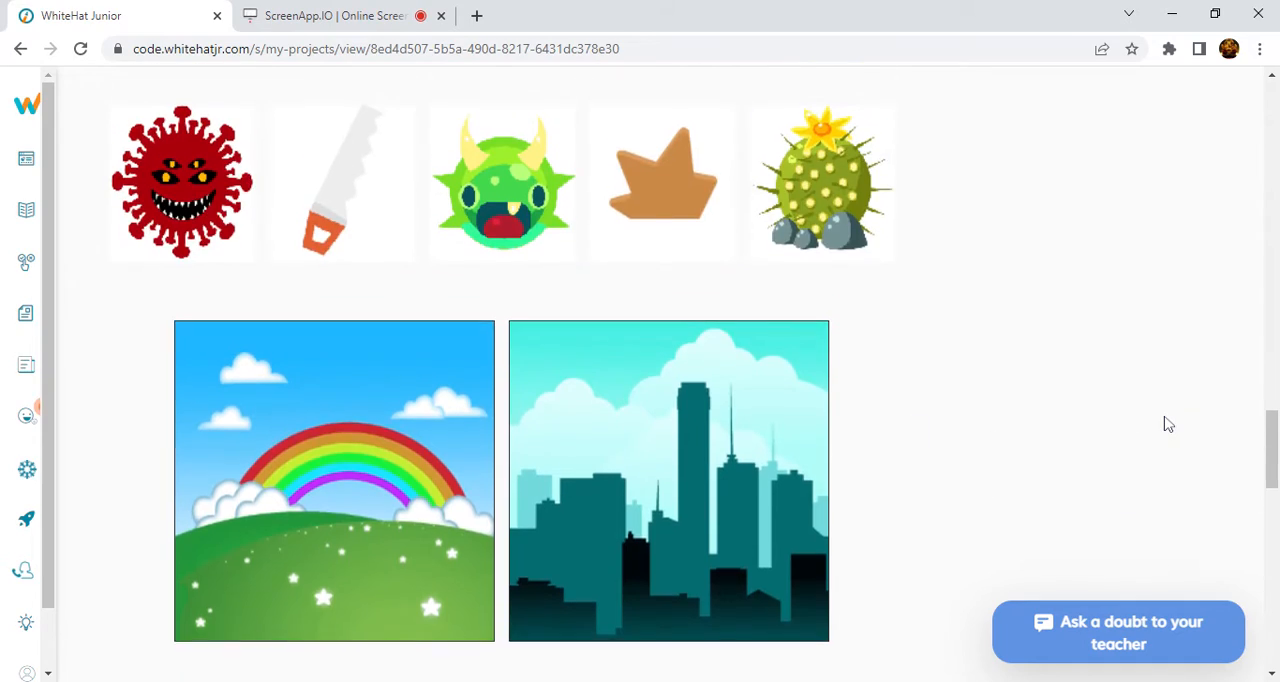
scroll(down, 3)
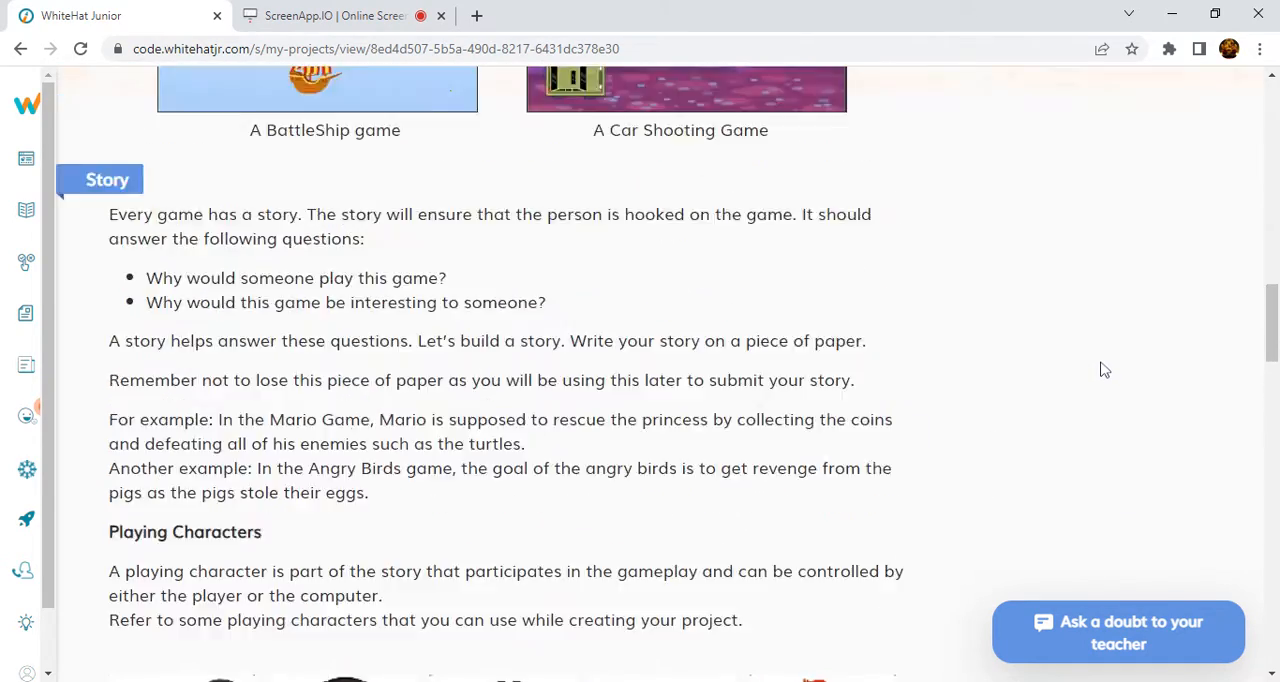
scroll(down, 3)
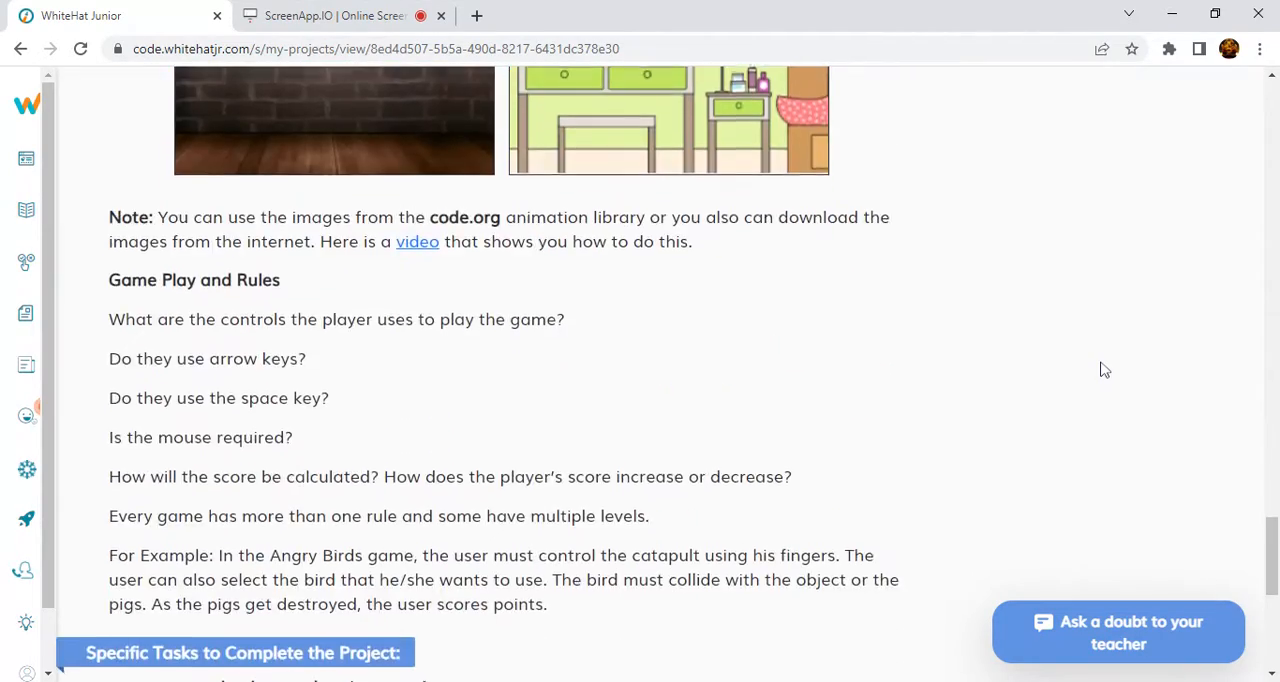
scroll(down, 3)
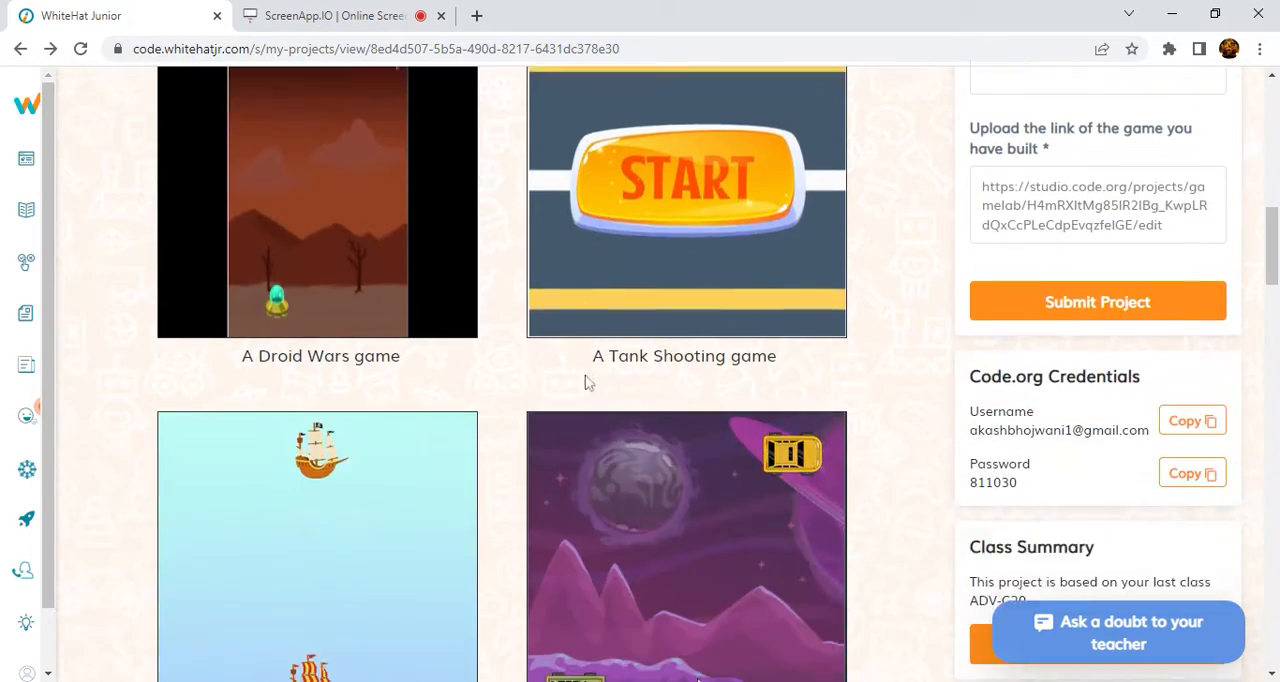
scroll(down, 3)
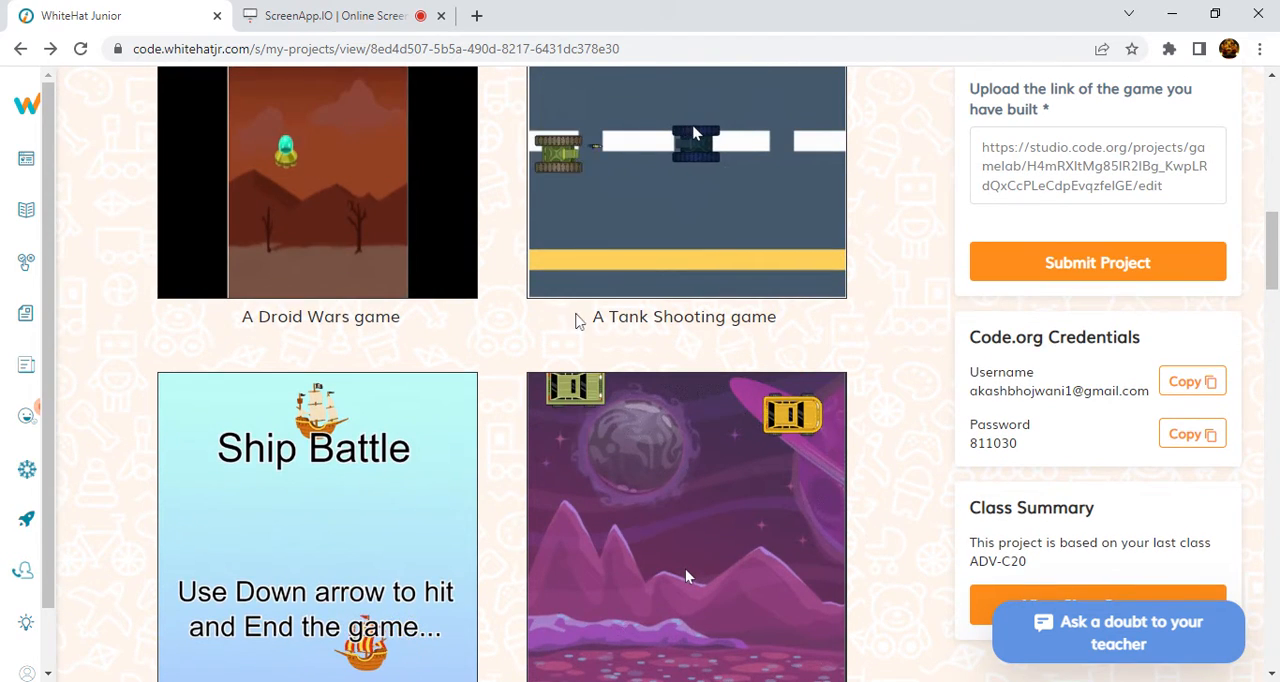
scroll(up, 3)
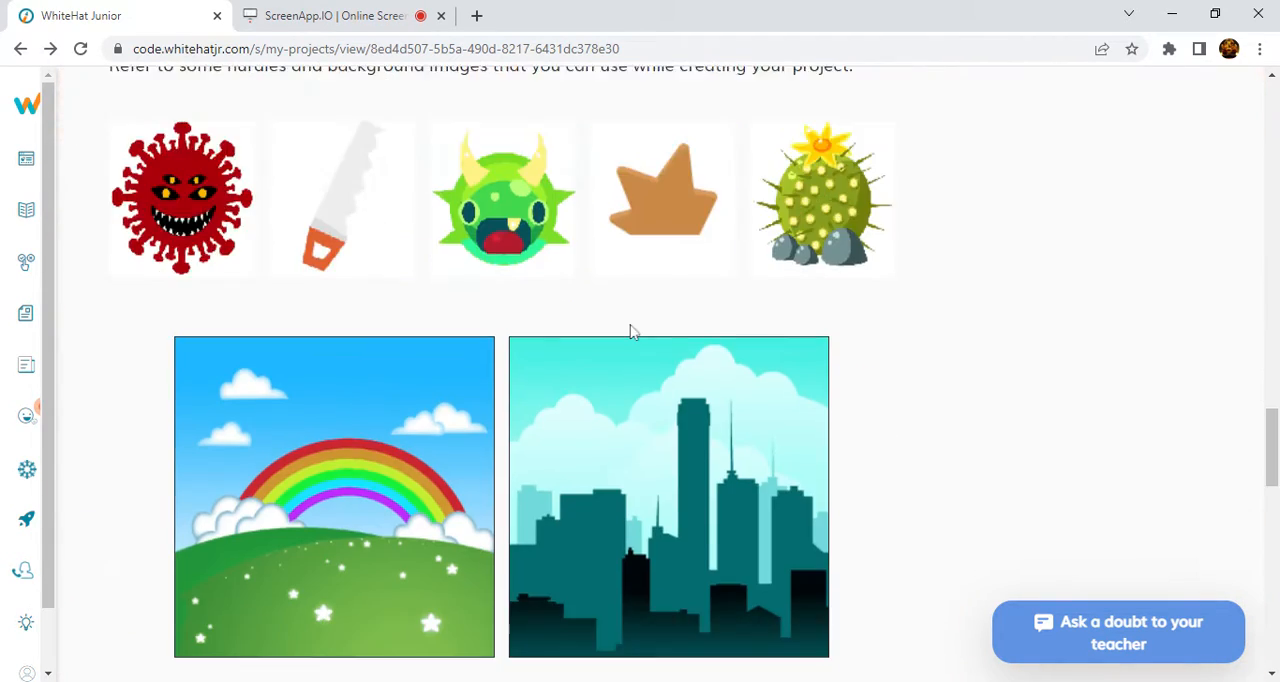
scroll(down, 3)
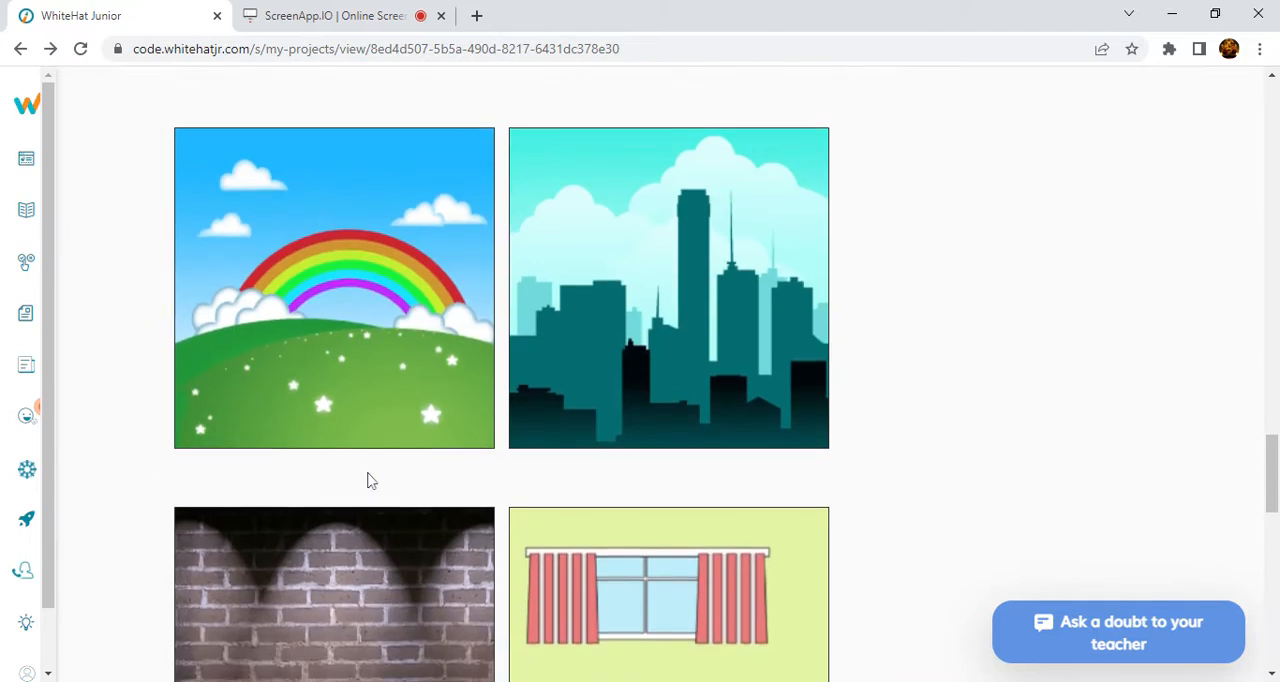
scroll(down, 3)
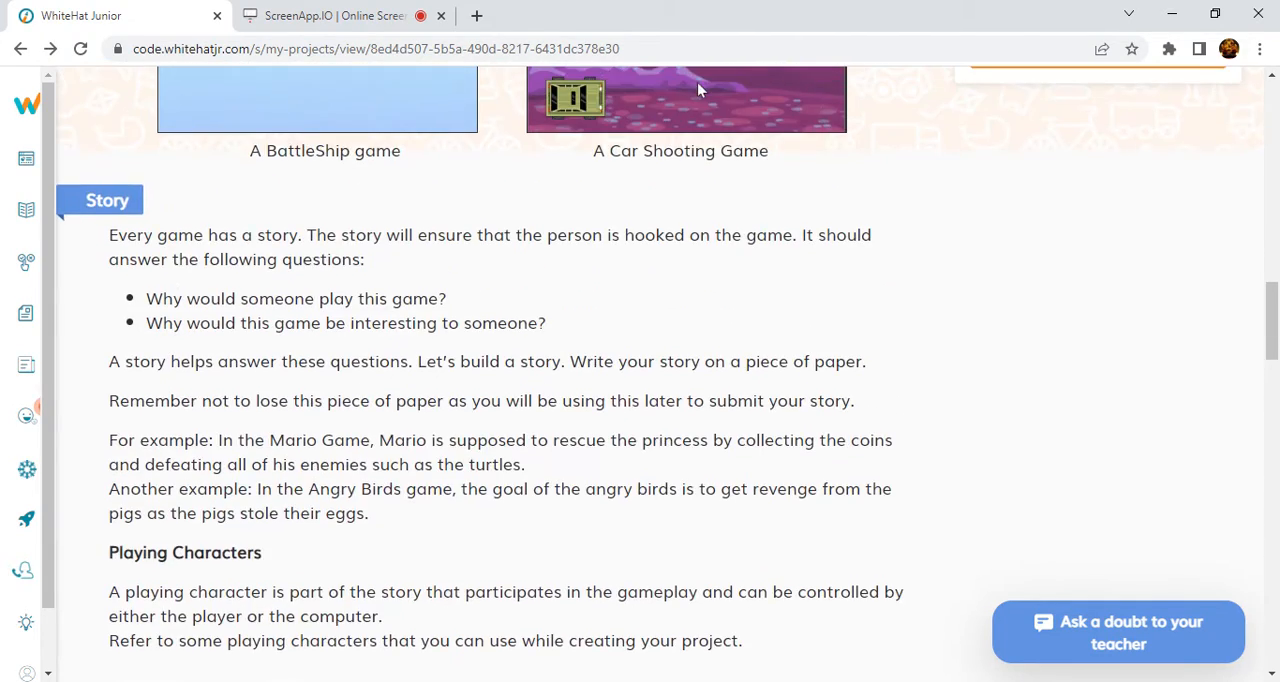